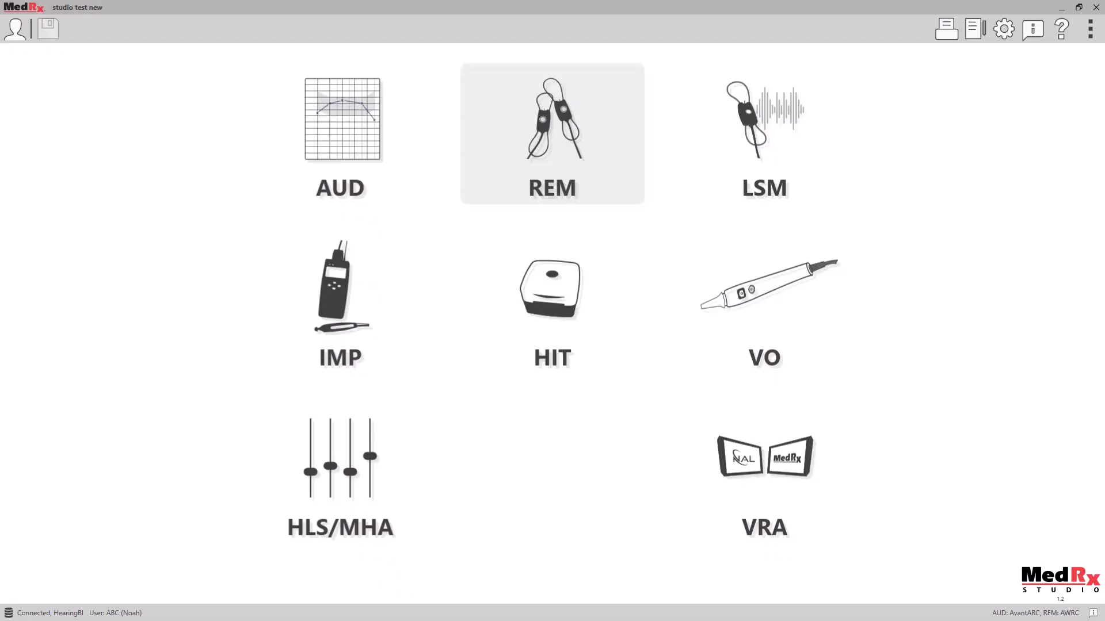
Launch the REM real-ear measurement module from the home screen tile
click(551, 133)
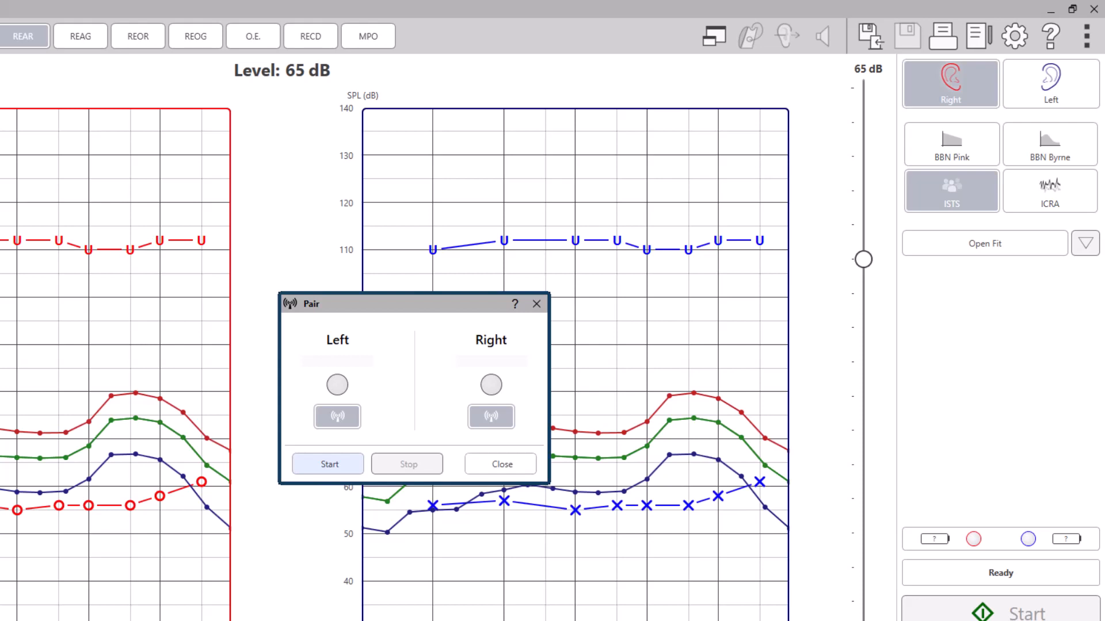
mouse_move(417, 407)
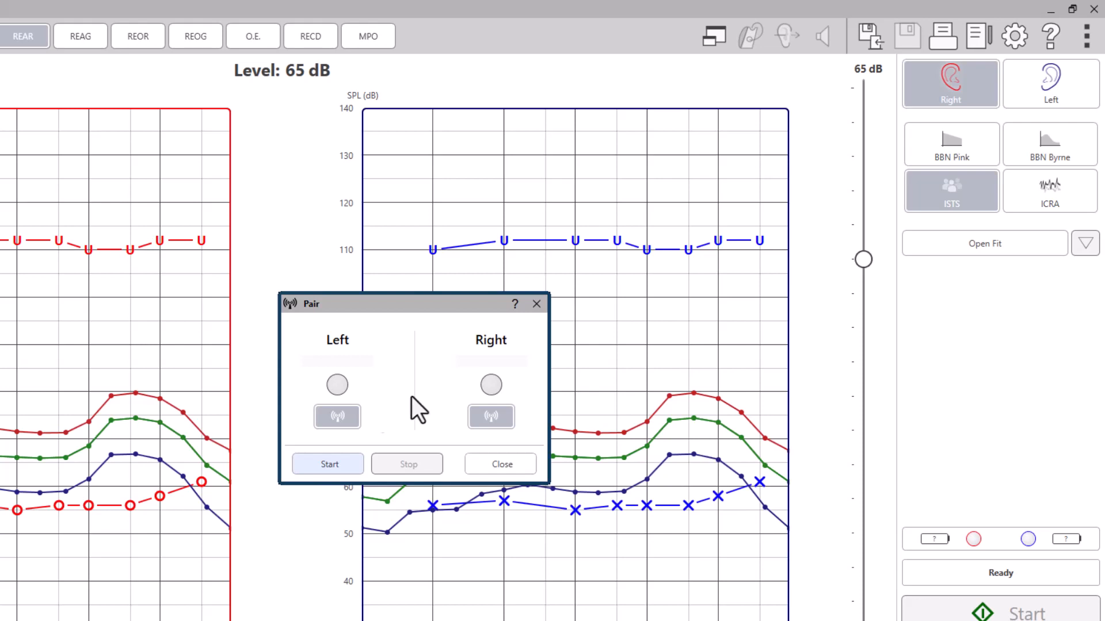
Disable Left probe pairing and keep Right probe pairing enabled in the Pair dialog
click(338, 416)
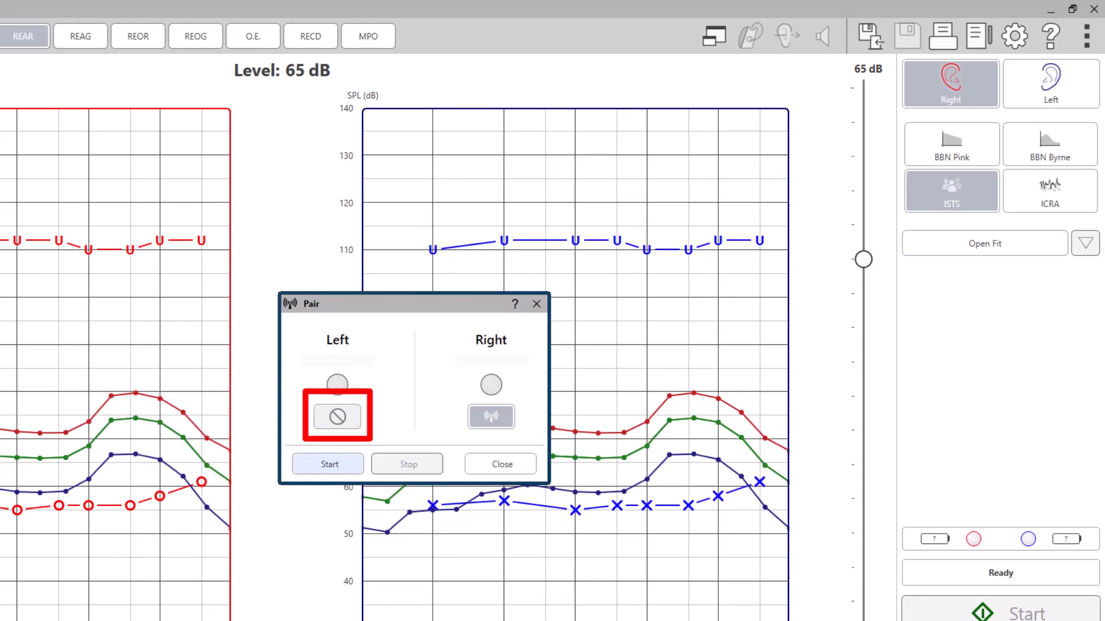
click(491, 416)
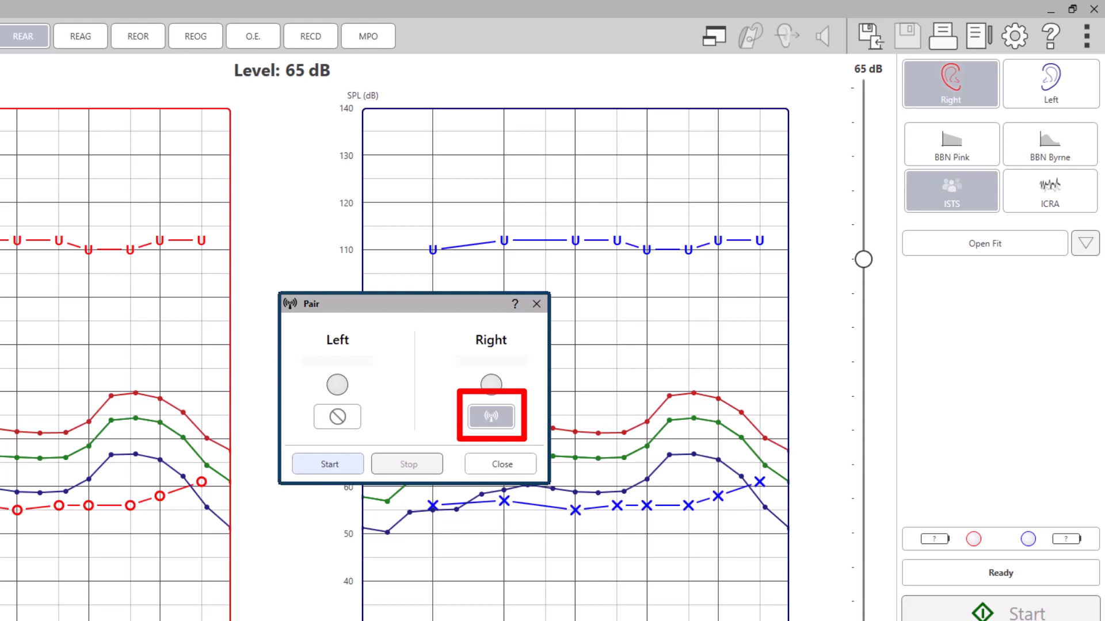
click(328, 464)
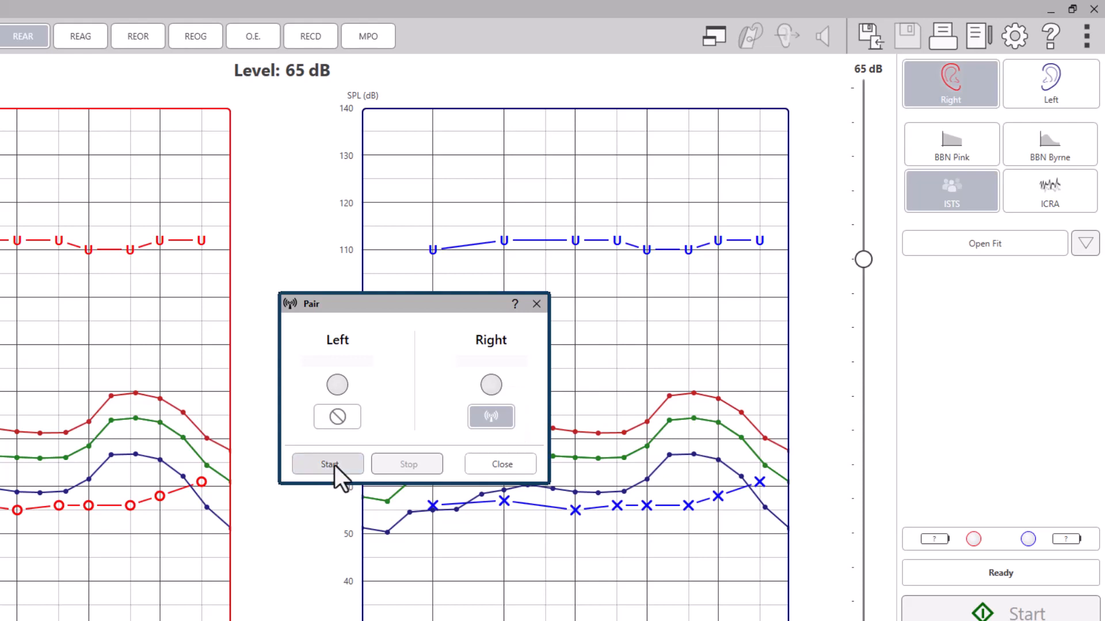
Start the search and connect right probe mic AWP186 (red circle, 100% battery)
click(327, 463)
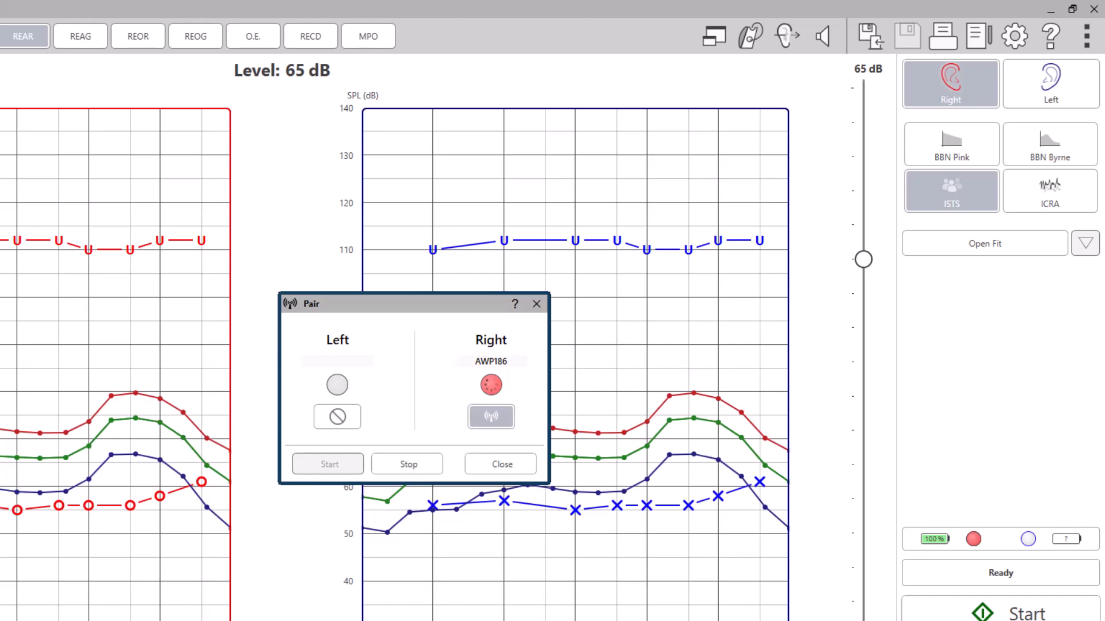
click(327, 464)
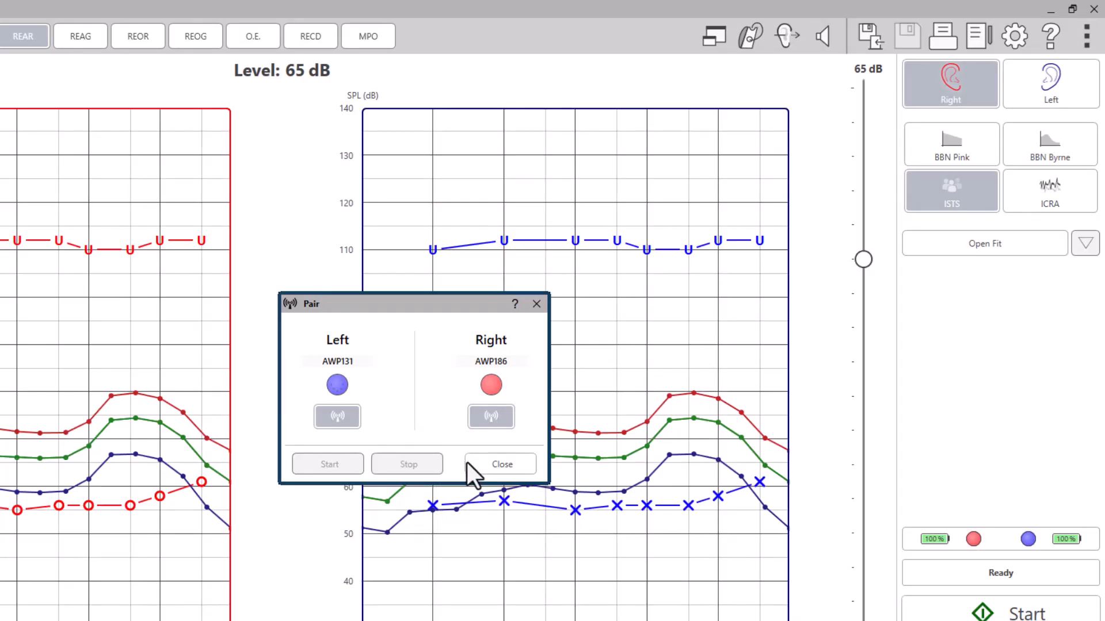
Close the Pair dialog with left probe AWP131 connected (blue circle, full battery)
click(502, 463)
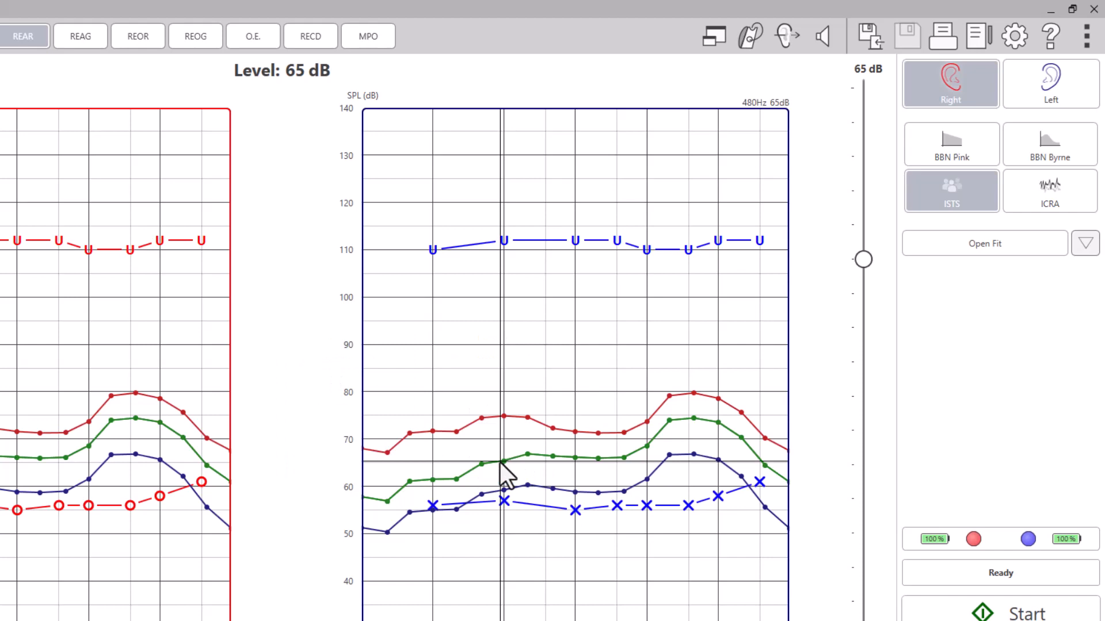